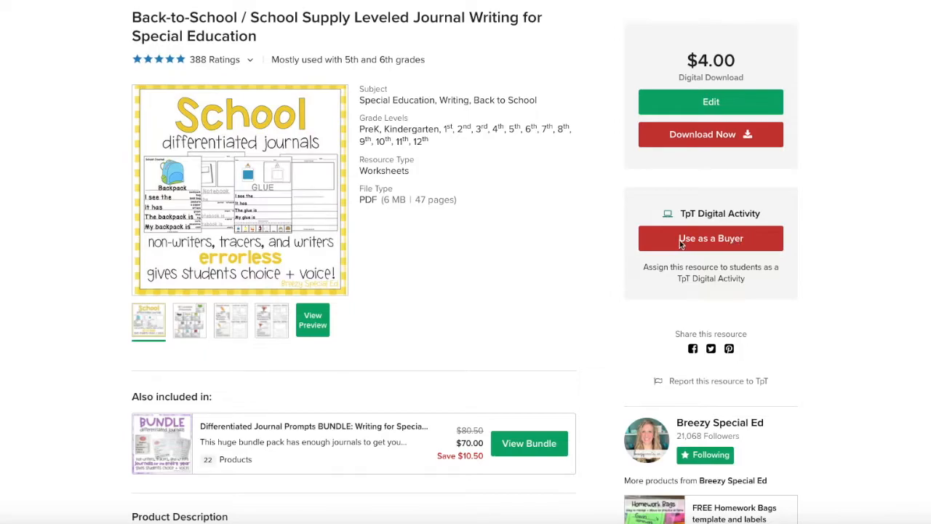
pyautogui.moveTo(729, 250)
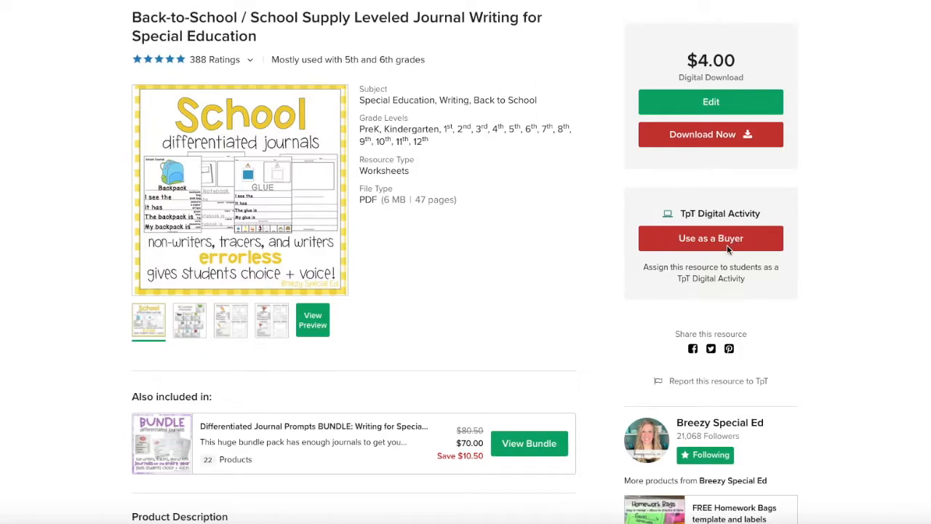
pyautogui.moveTo(760, 250)
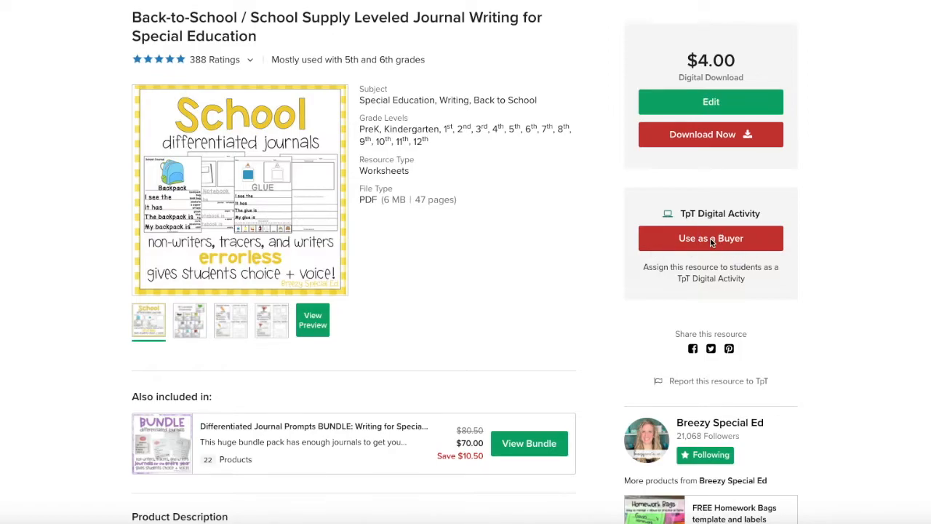
# Start the journal as a buyer's digital activity and show its 41-page grid with 20 selected
pyautogui.click(710, 239)
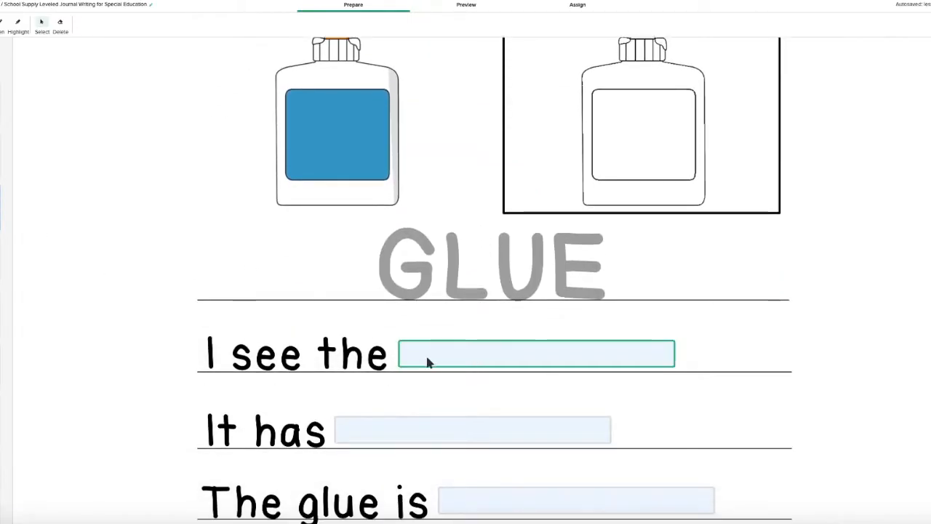
pyautogui.scroll(-3)
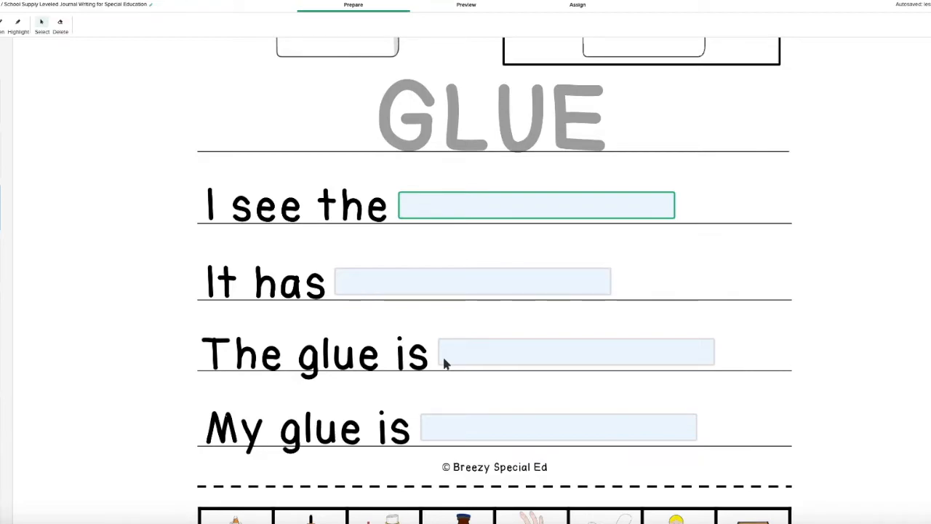
pyautogui.click(575, 350)
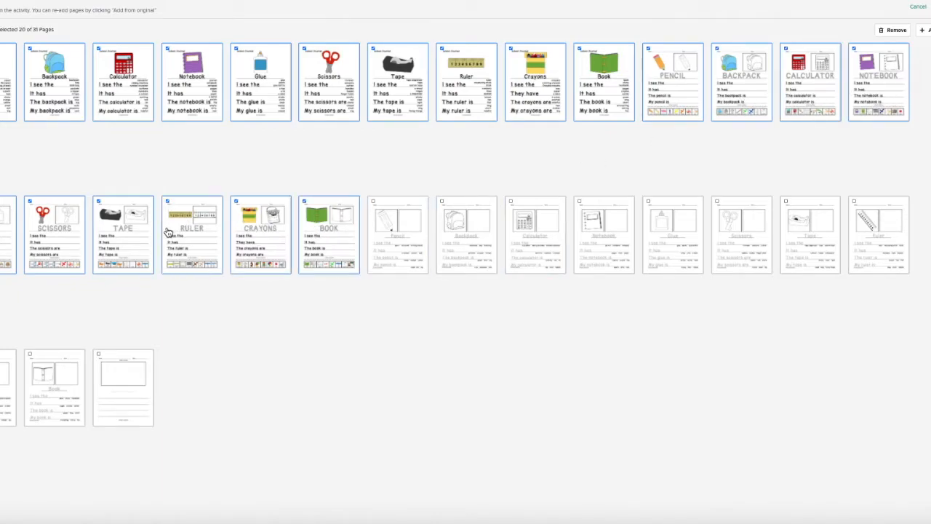
# Remove the last blank journal page, returning to the Calculator page in Prepare view
pyautogui.click(99, 353)
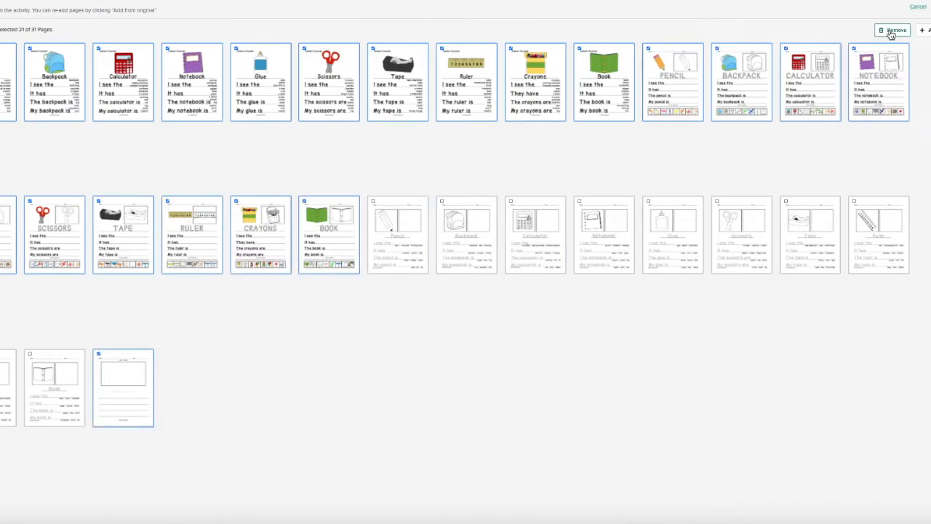
pyautogui.click(896, 29)
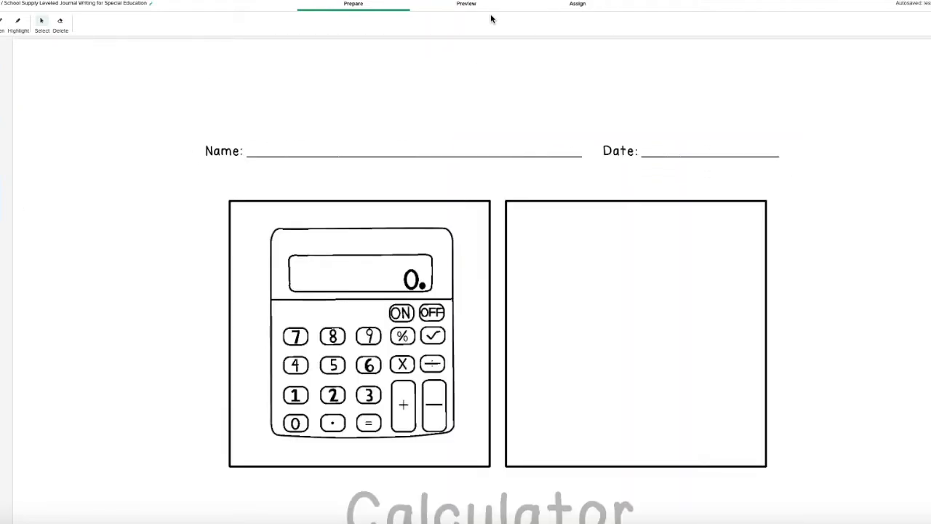
# Preview the Calculator page as students see it, then move on to the Assign view
pyautogui.click(466, 4)
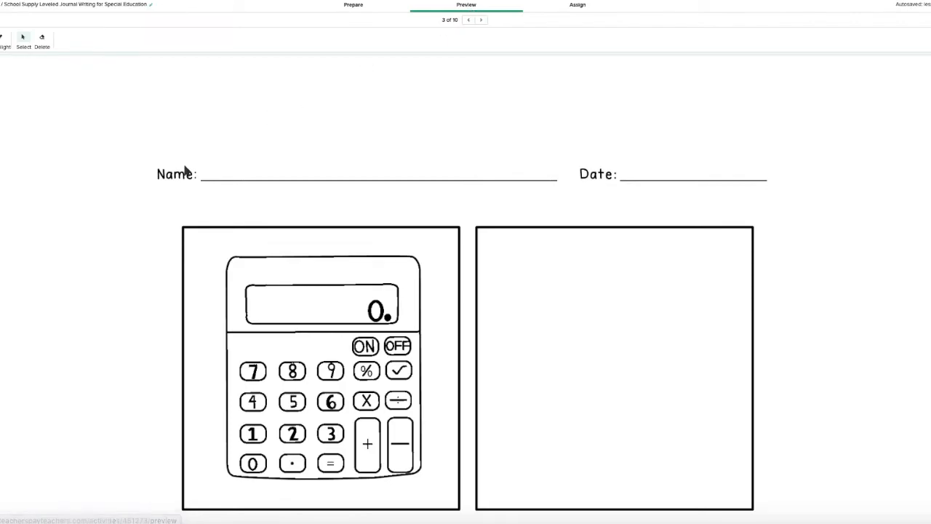
pyautogui.scroll(-3)
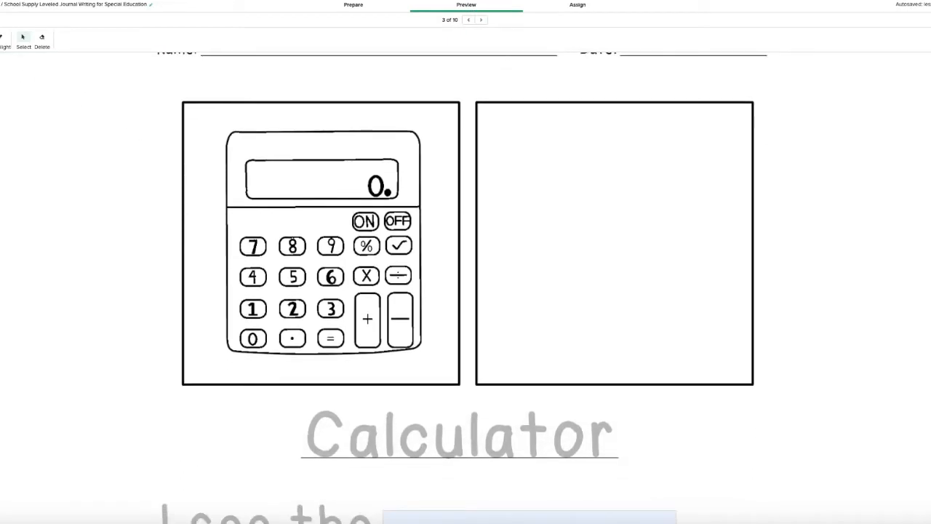
pyautogui.moveTo(143, 158)
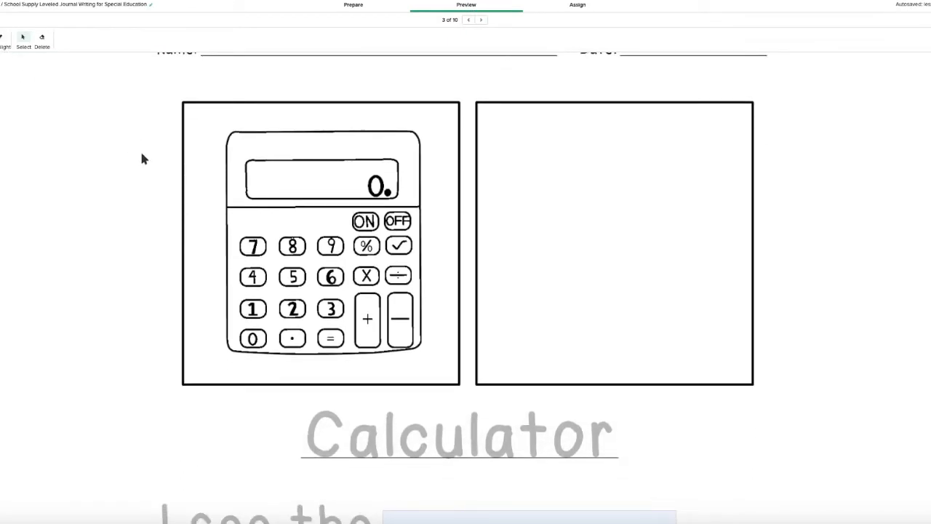
pyautogui.scroll(-3)
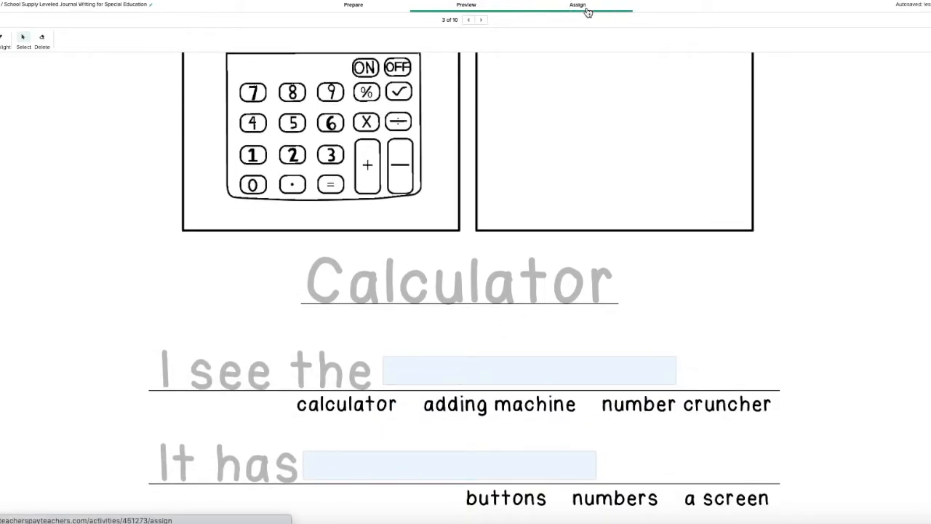
pyautogui.click(578, 6)
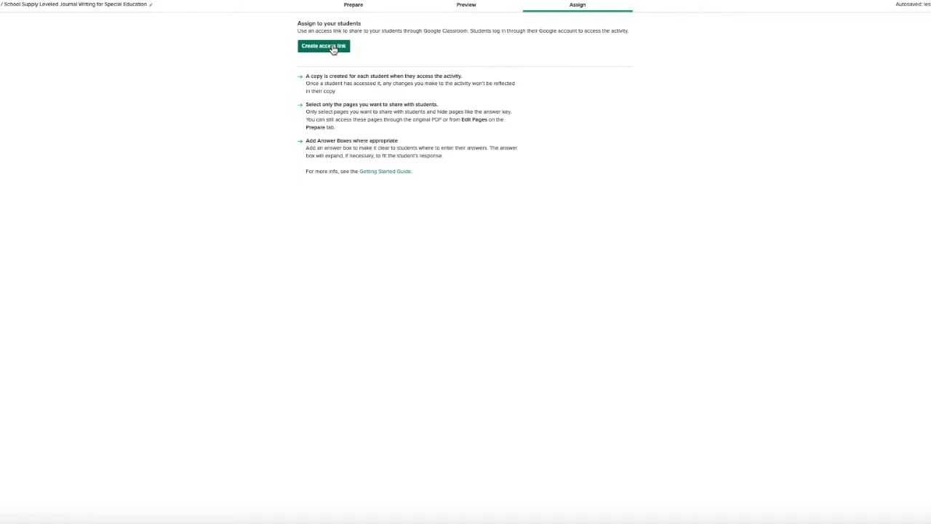
pyautogui.click(323, 45)
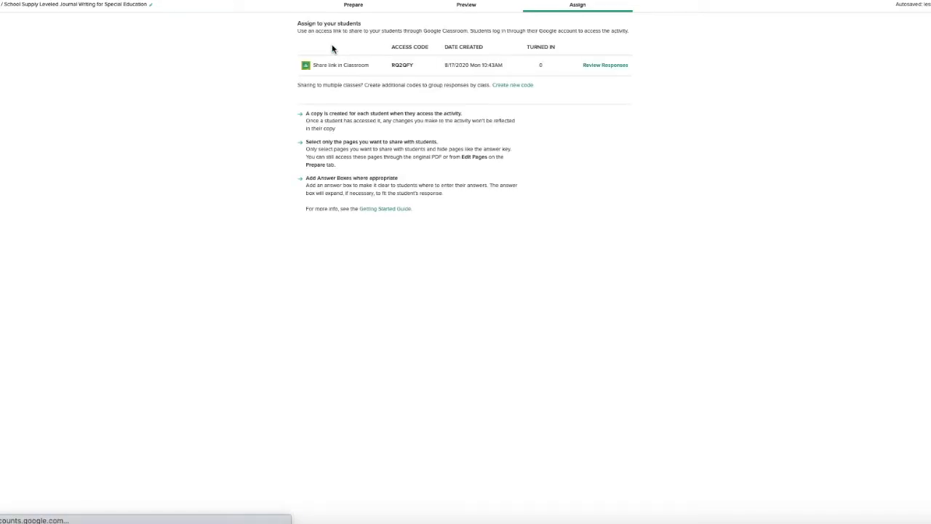
pyautogui.moveTo(364, 67)
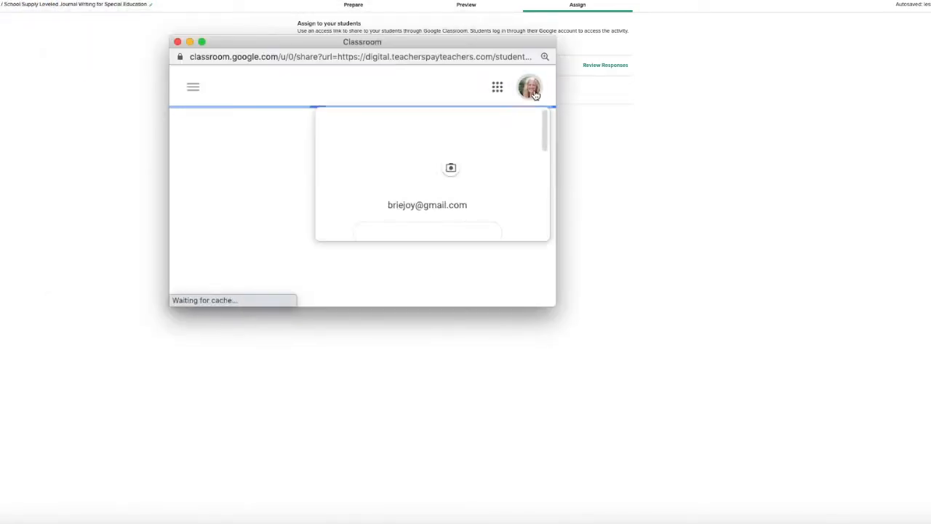
# Share the link to Mrs. Holtrop's class as a new Google Classroom assignment draft
pyautogui.click(530, 87)
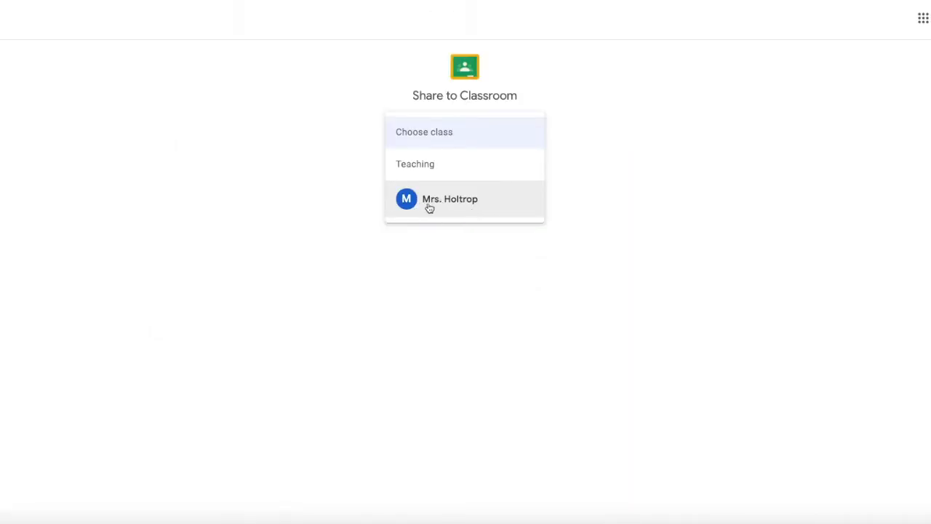
pyautogui.click(450, 198)
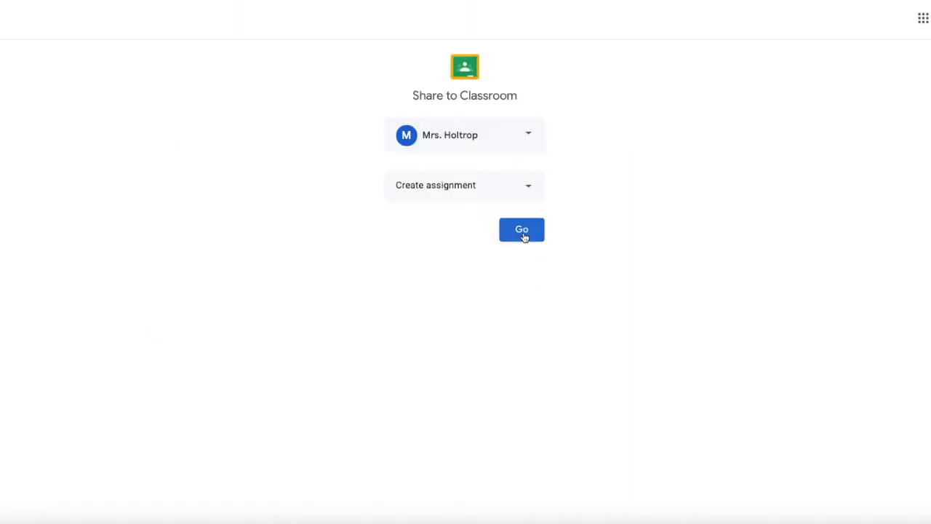
pyautogui.click(521, 230)
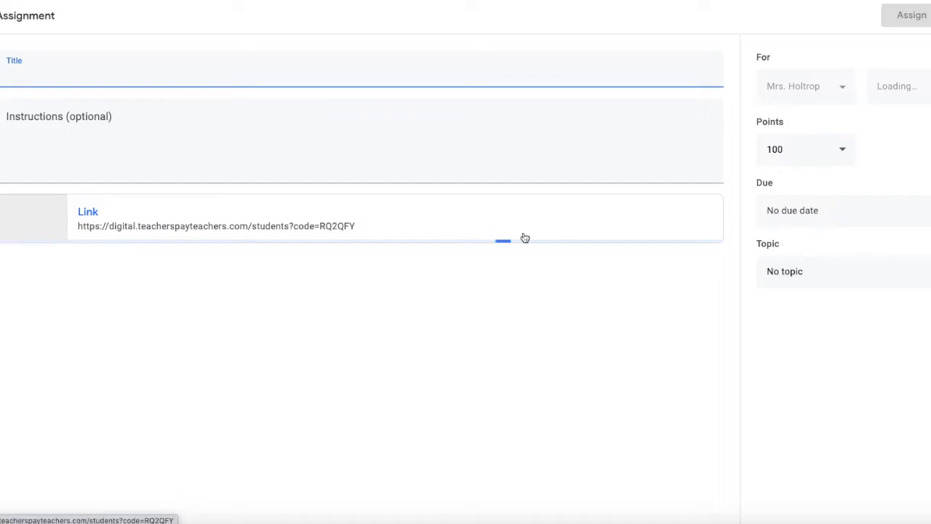
# Title the assignment WRITING SCHOOL JOURNALS with instructions 'Do one journal a day' and assign it
pyautogui.write('WRITING SCHOOL J')
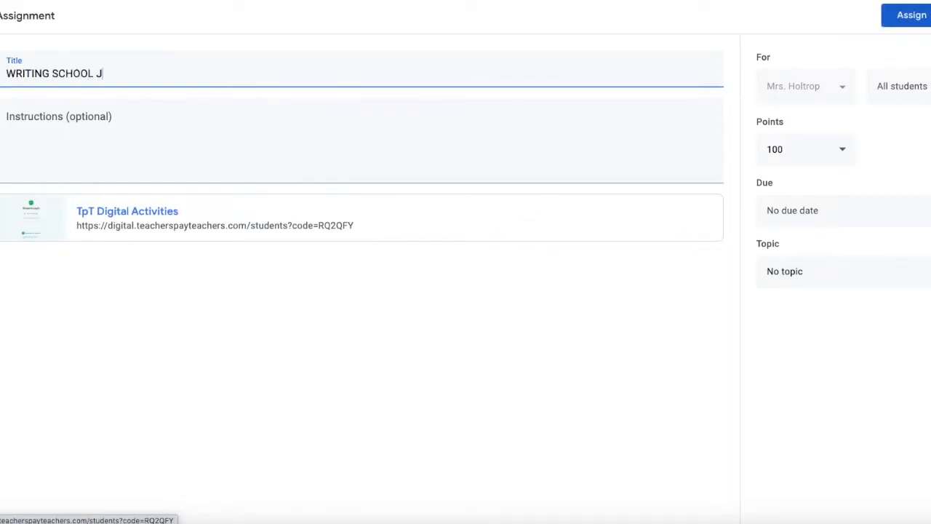
pyautogui.write('OURNALS')
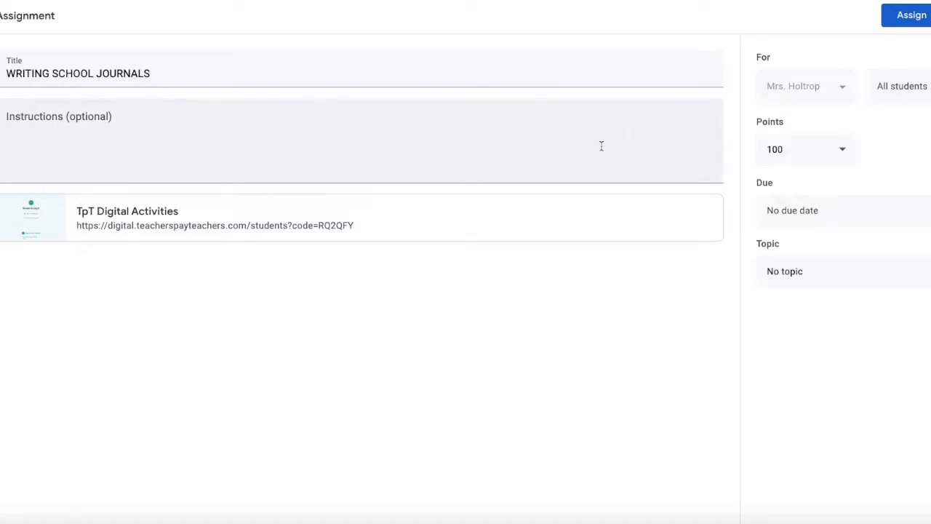
pyautogui.click(291, 142)
pyautogui.write('Do one j')
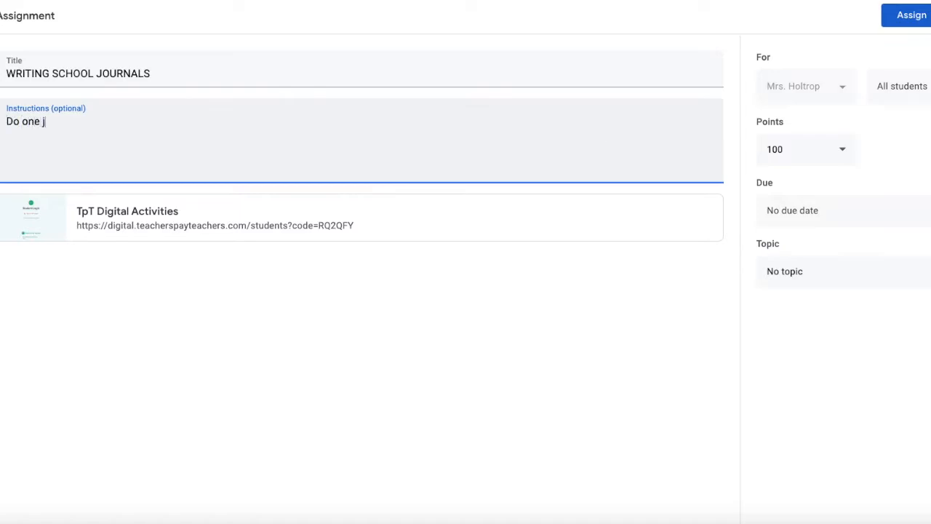
pyautogui.write('ournal a day')
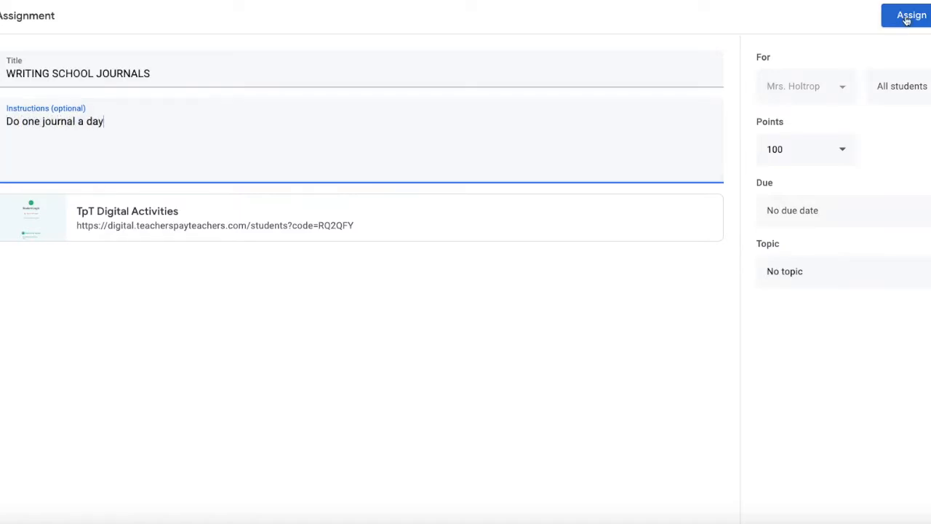
pyautogui.click(912, 14)
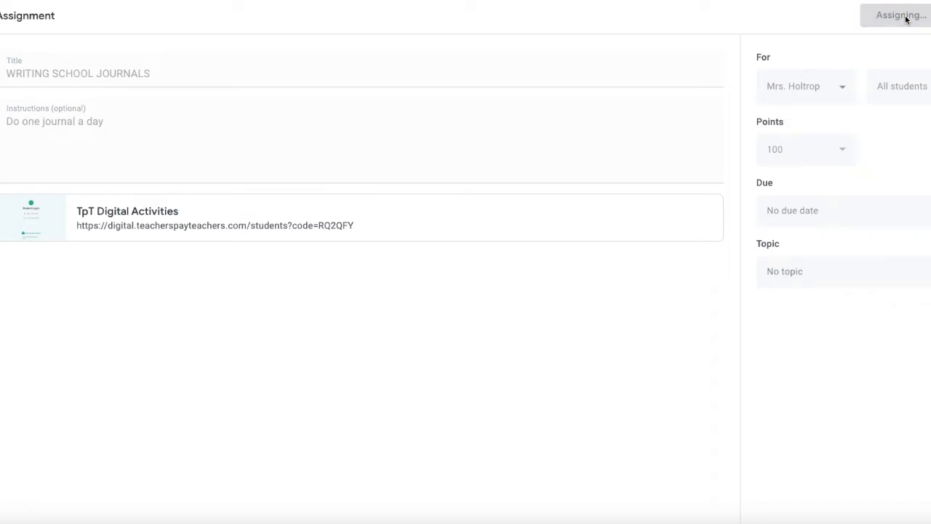
pyautogui.click(901, 15)
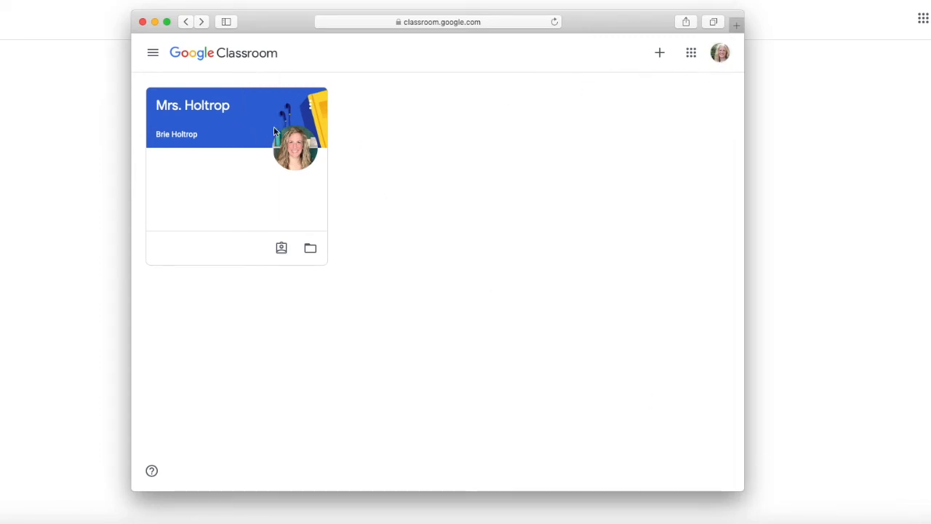
# From the class, follow the assignment's TpT Digital Activities link to the student login page
pyautogui.click(193, 105)
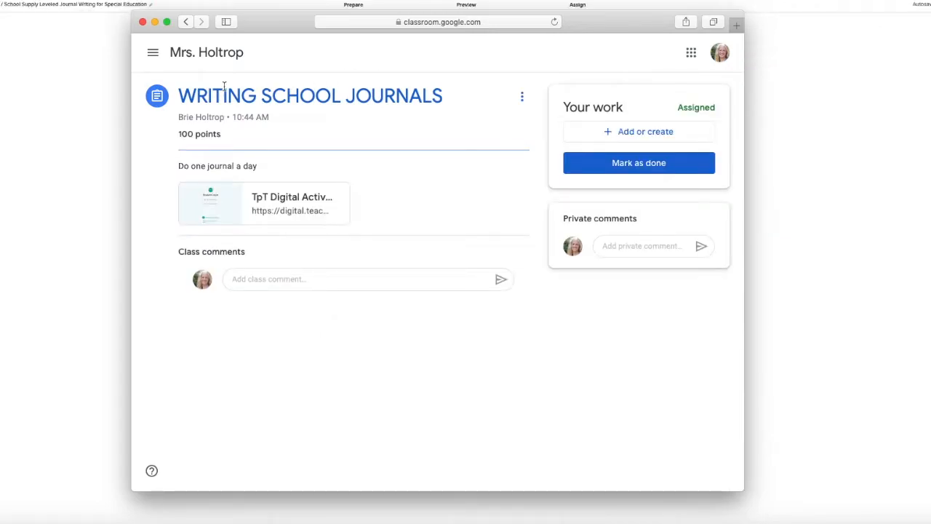
pyautogui.moveTo(259, 220)
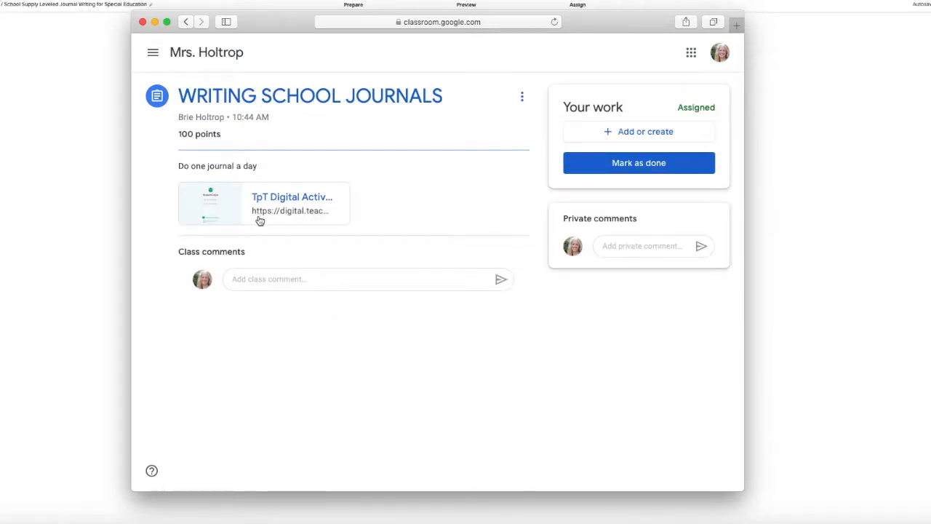
pyautogui.click(291, 196)
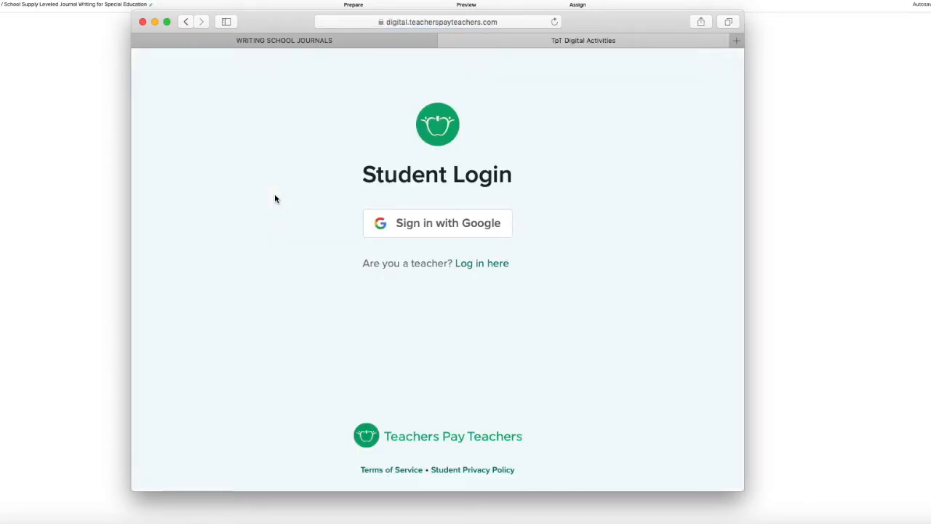
pyautogui.click(437, 224)
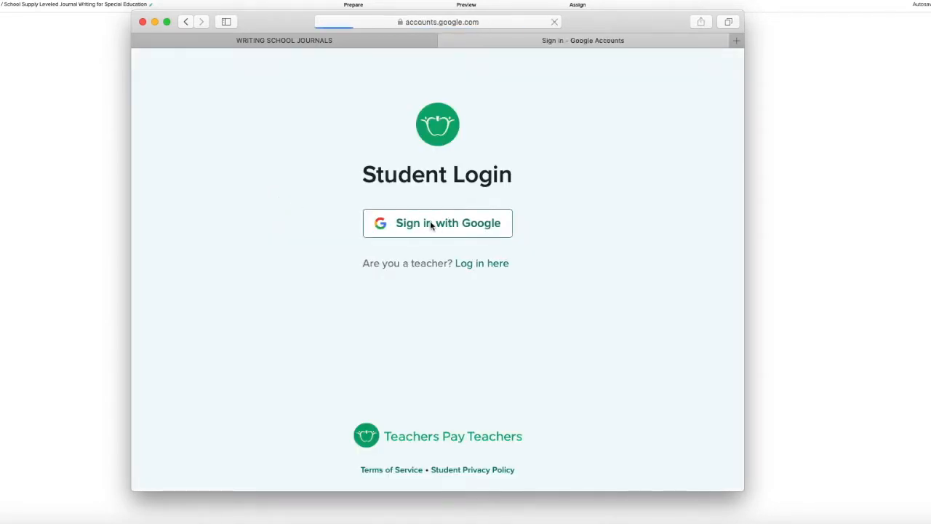
pyautogui.click(437, 223)
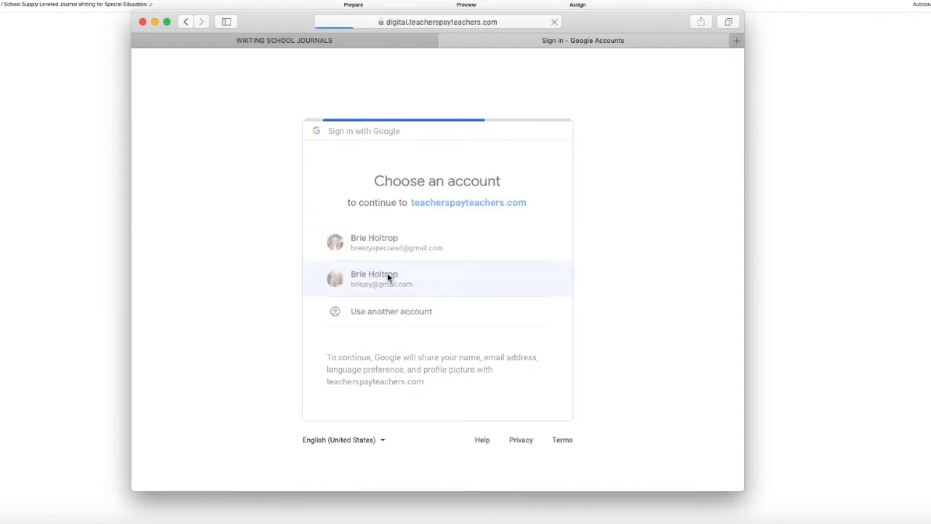
pyautogui.click(395, 280)
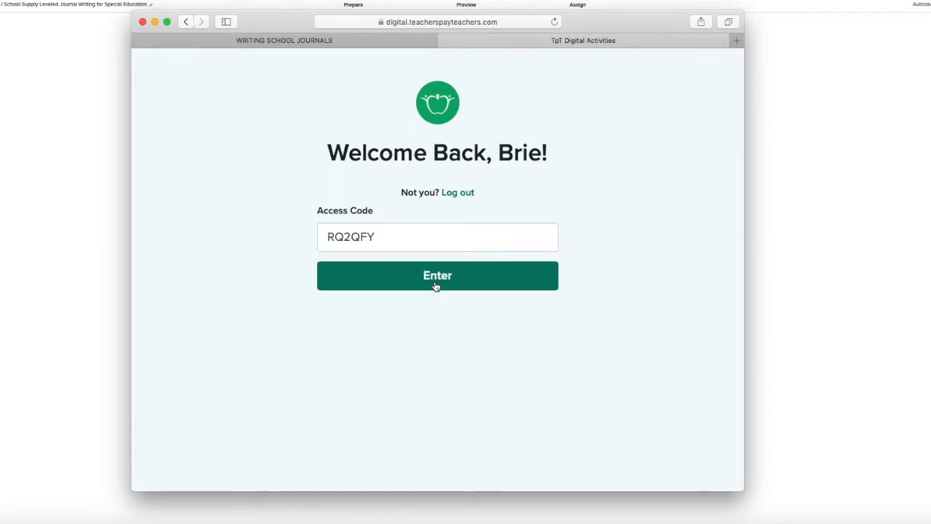
pyautogui.click(437, 275)
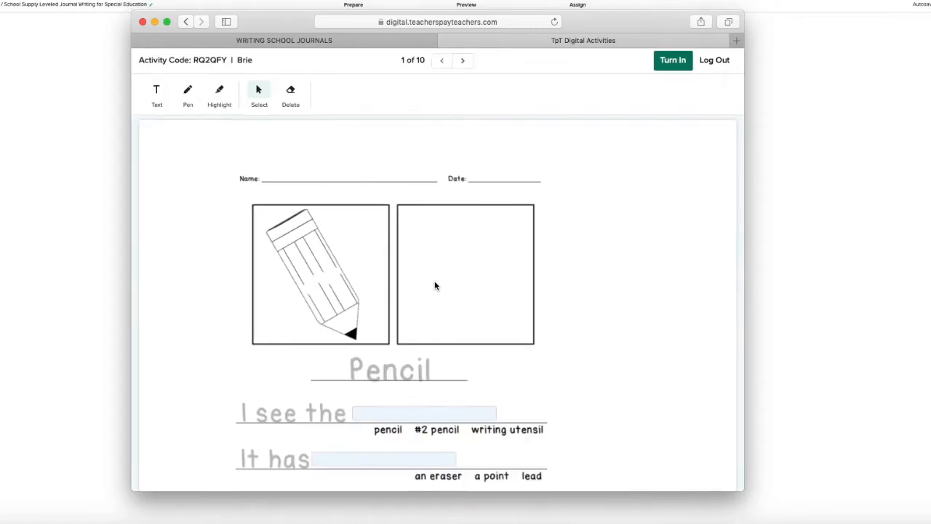
# Highlight the pencil drawing's body yellow, then pick another colour for the eraser end
pyautogui.scroll(-3)
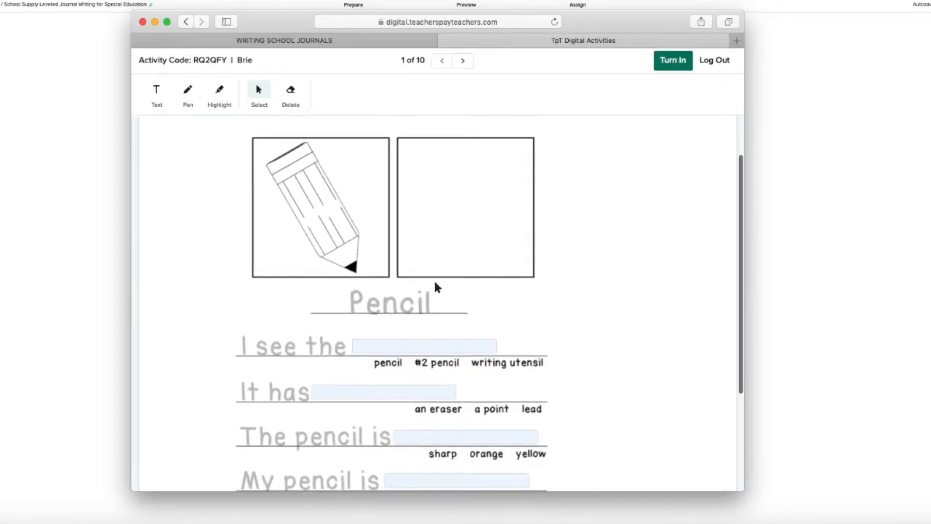
pyautogui.scroll(-3)
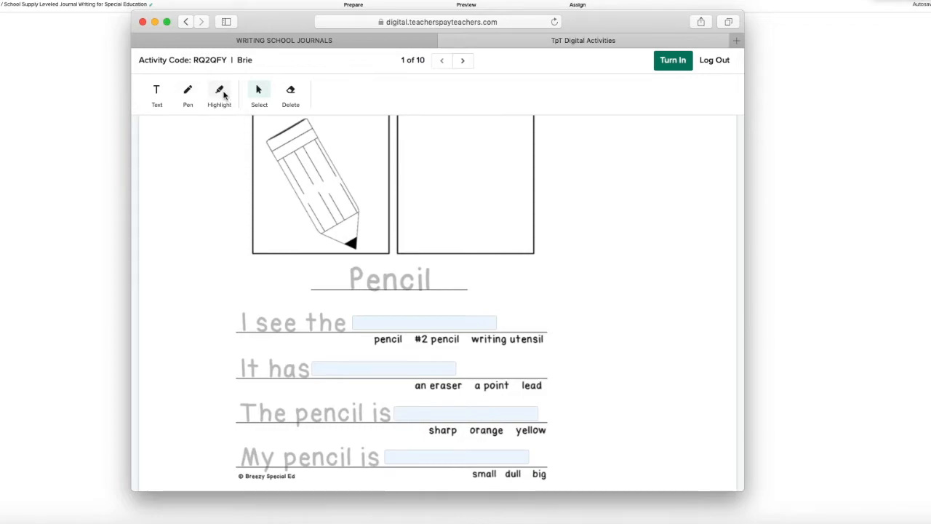
pyautogui.click(219, 93)
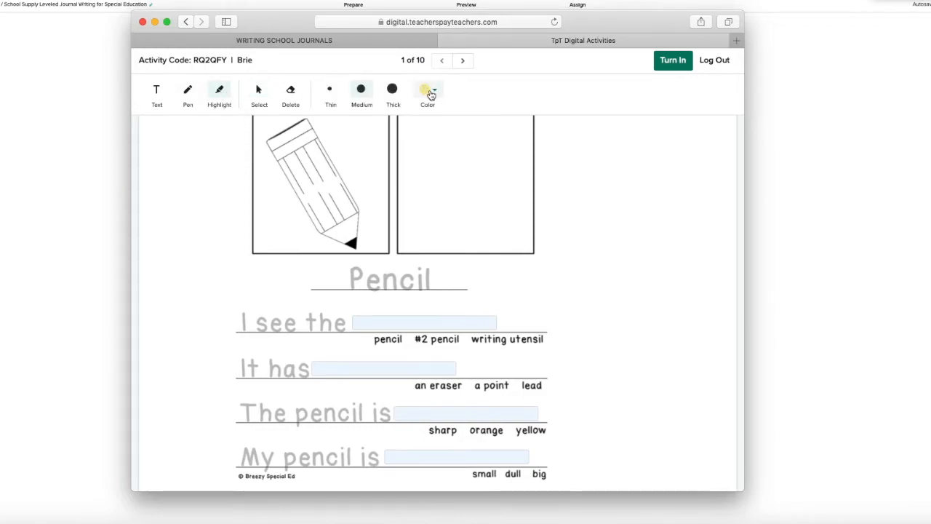
pyautogui.click(428, 91)
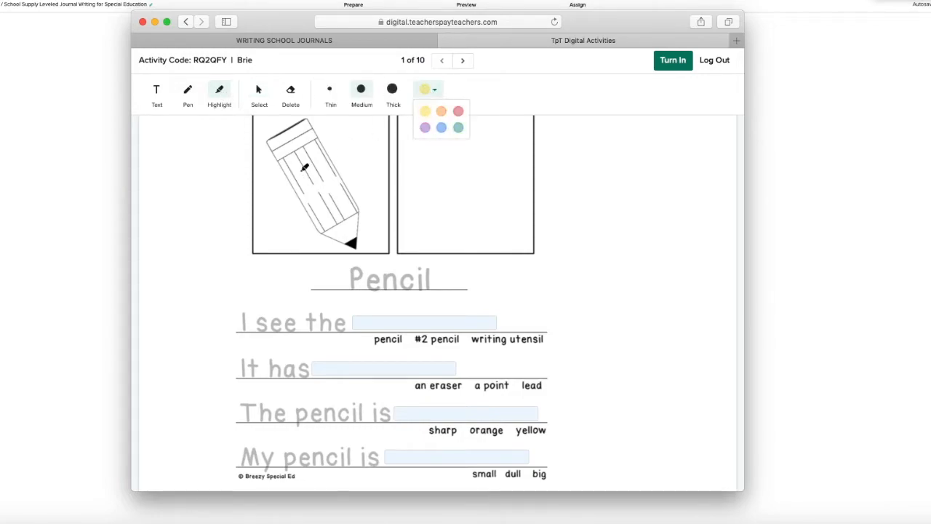
pyautogui.moveTo(291, 160); pyautogui.dragTo(342, 193)
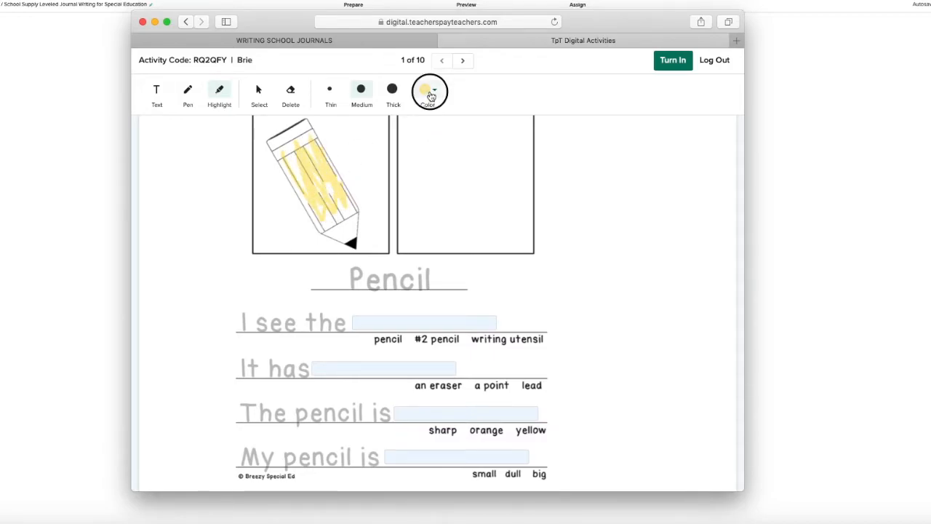
pyautogui.click(428, 93)
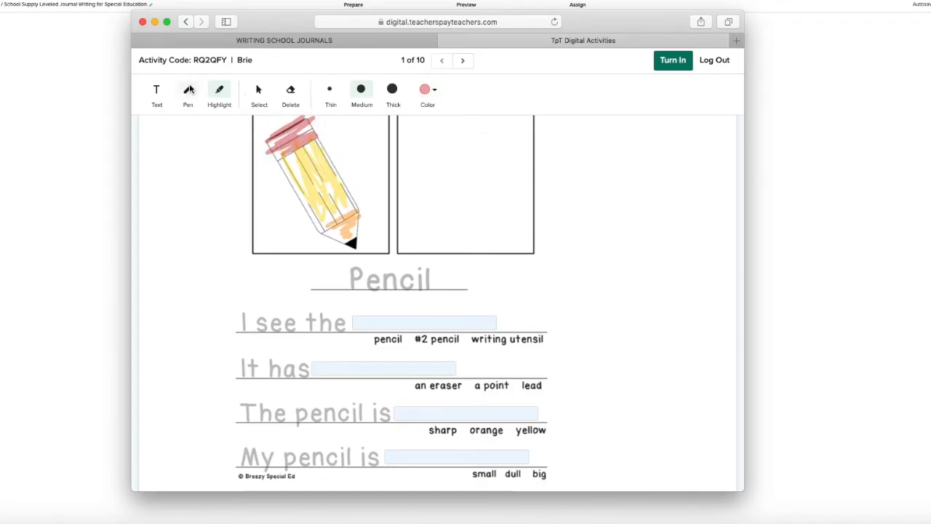
# Trace over the word Pencil with the green pen
pyautogui.click(428, 88)
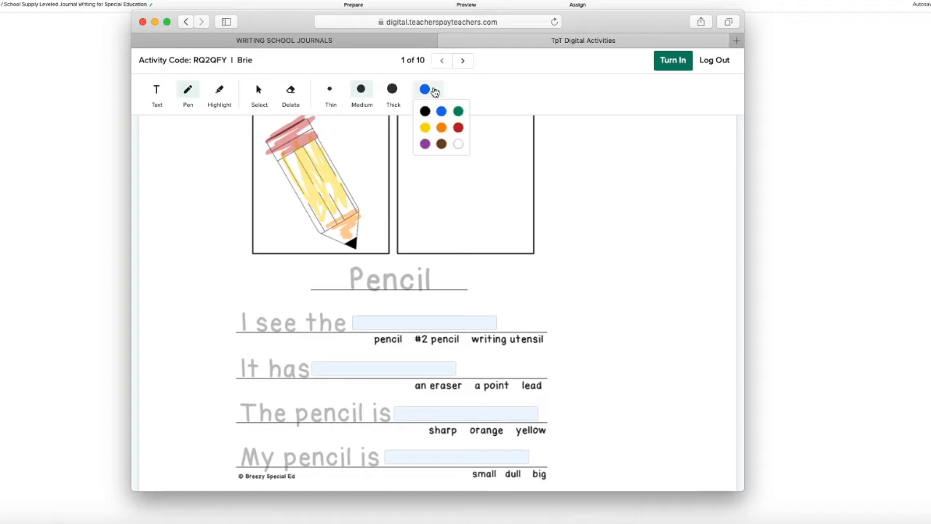
pyautogui.click(459, 111)
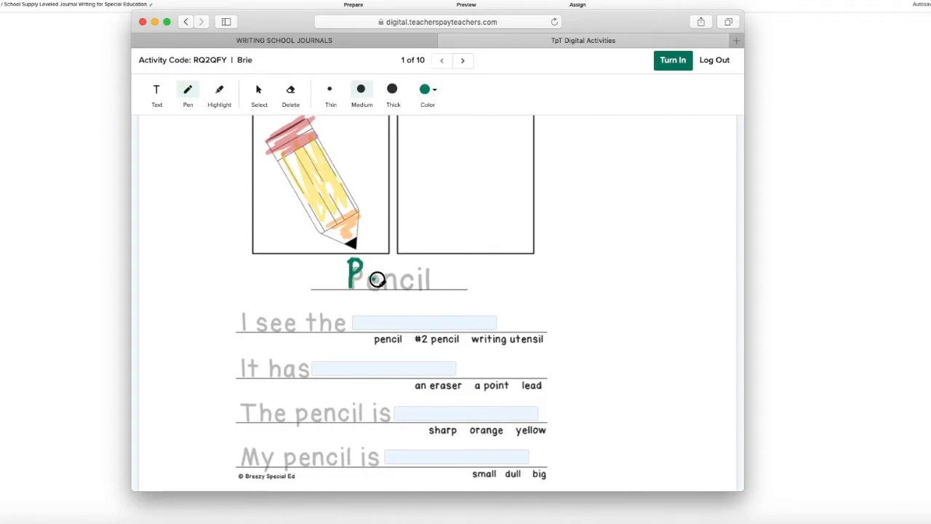
pyautogui.moveTo(364, 280); pyautogui.dragTo(408, 280)
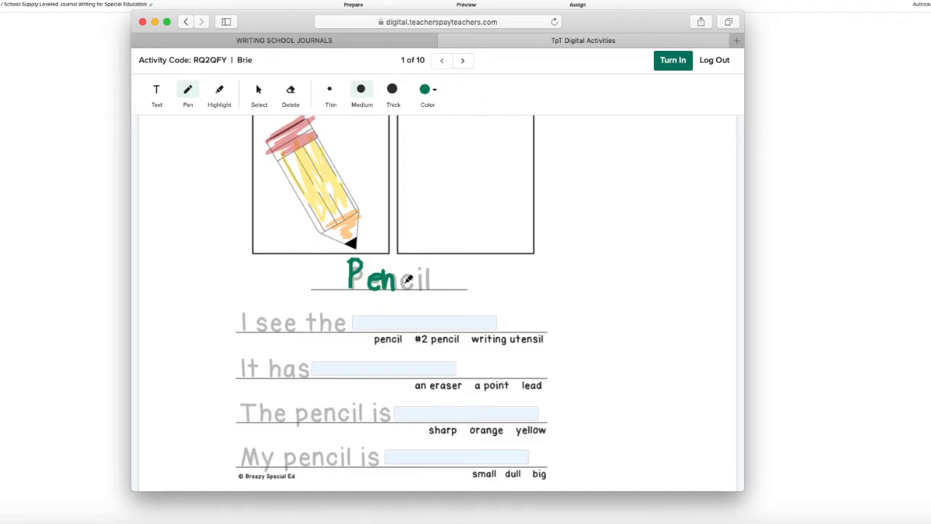
pyautogui.moveTo(393, 280); pyautogui.dragTo(431, 291)
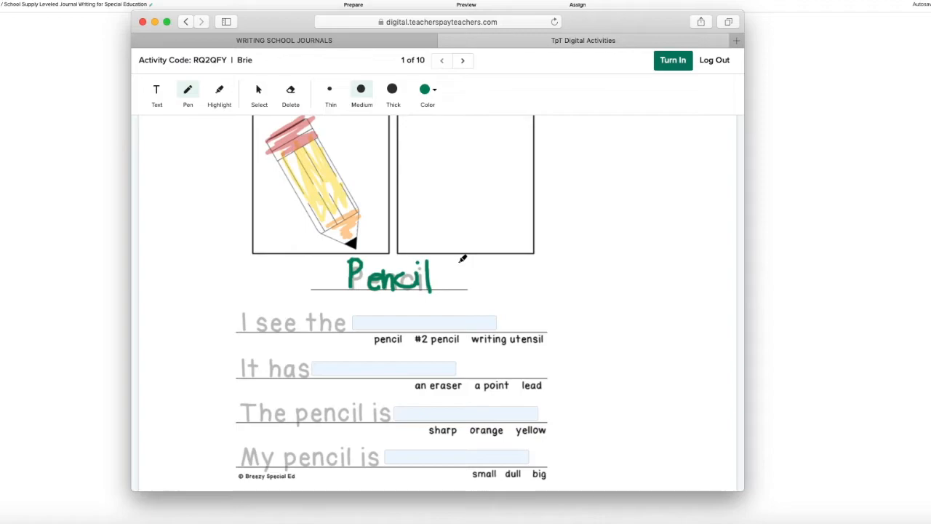
pyautogui.moveTo(447, 274)
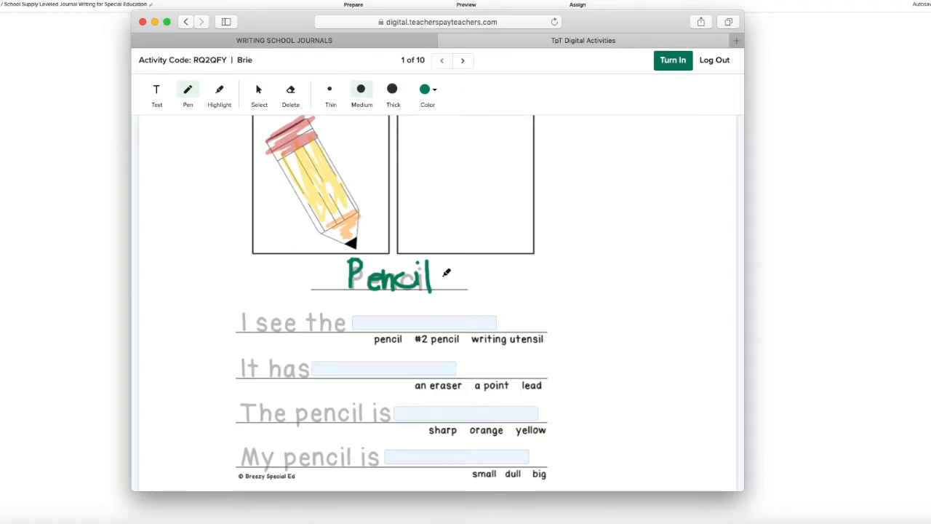
# Fill the first two blanks with 'pencil' and 'a point'
pyautogui.click(425, 323)
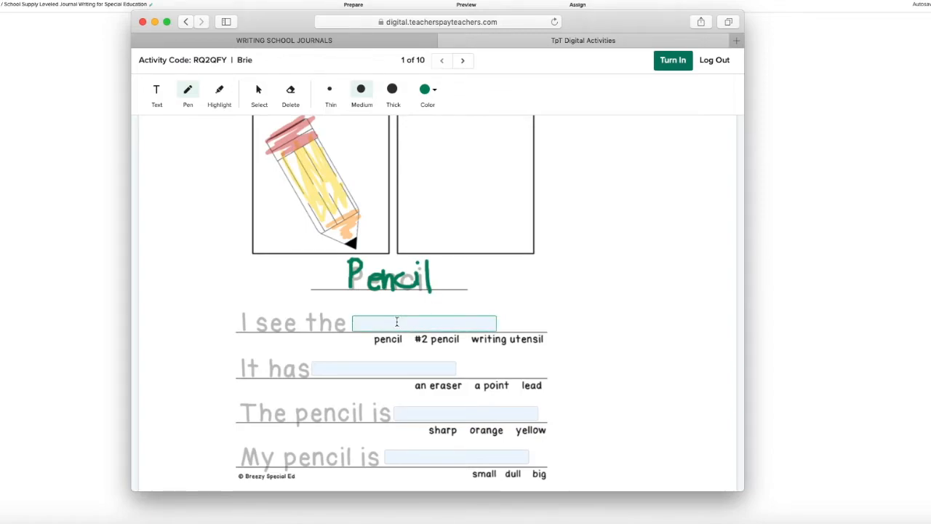
pyautogui.write('pencil')
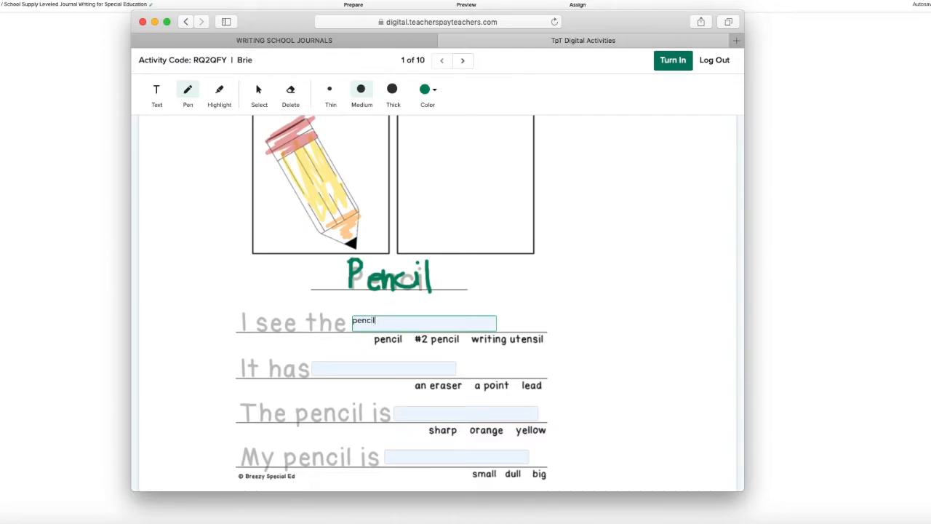
pyautogui.click(385, 368)
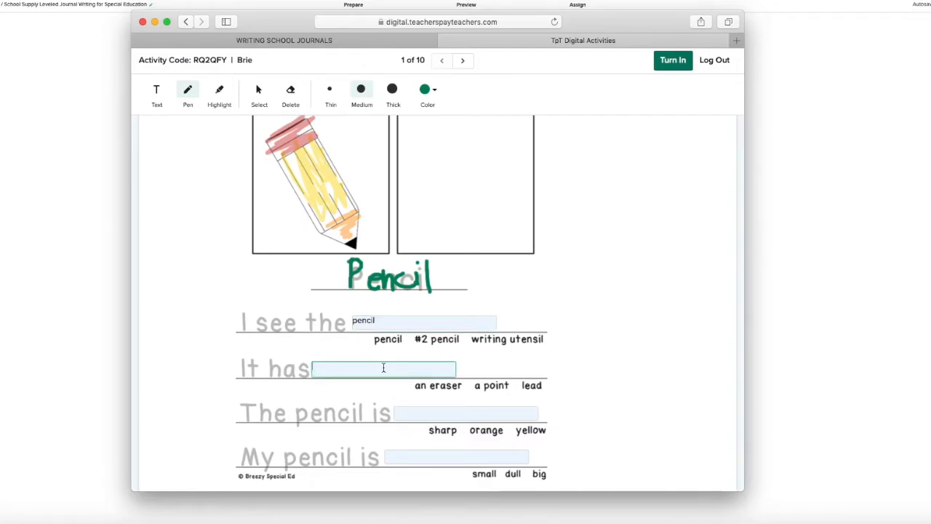
pyautogui.write('a point')
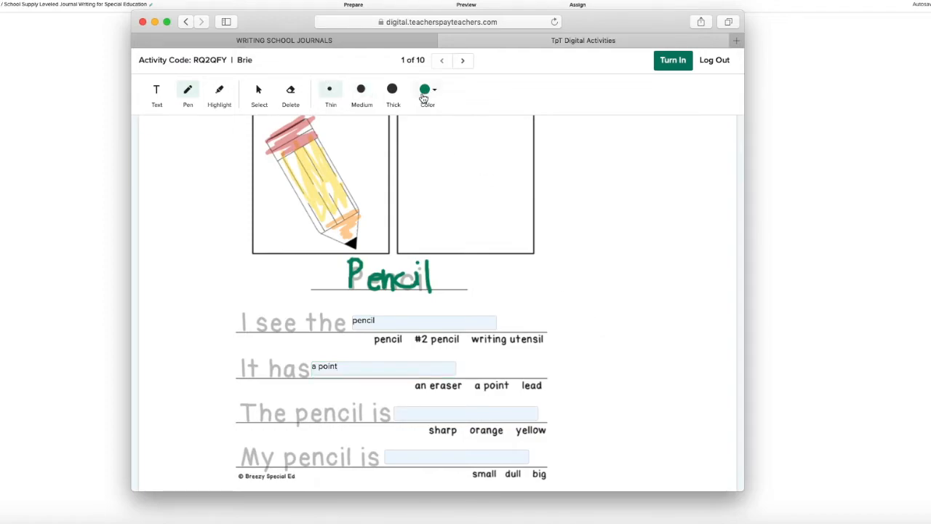
# Circle the answer pencil in blue and fill the last blank with 'My pencil is dull.'
pyautogui.click(425, 89)
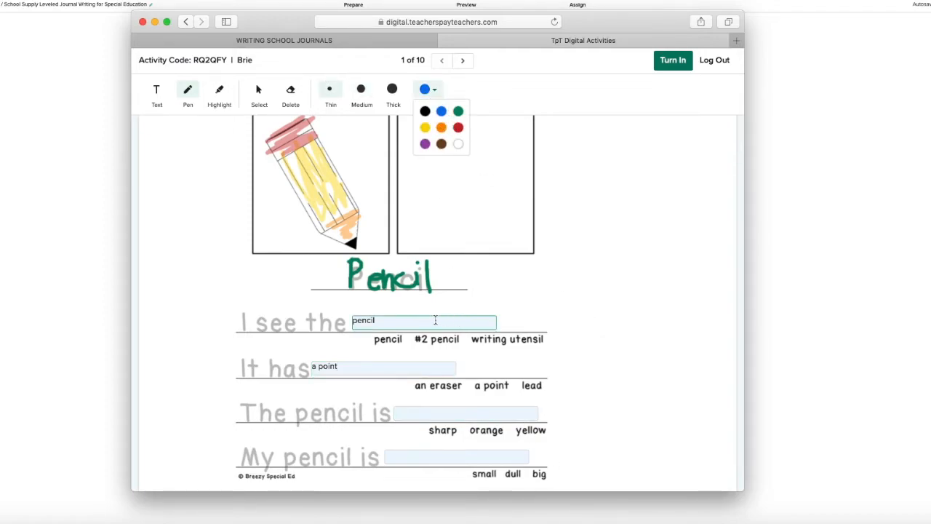
pyautogui.moveTo(371, 338); pyautogui.dragTo(407, 347)
pyautogui.write('yellow')
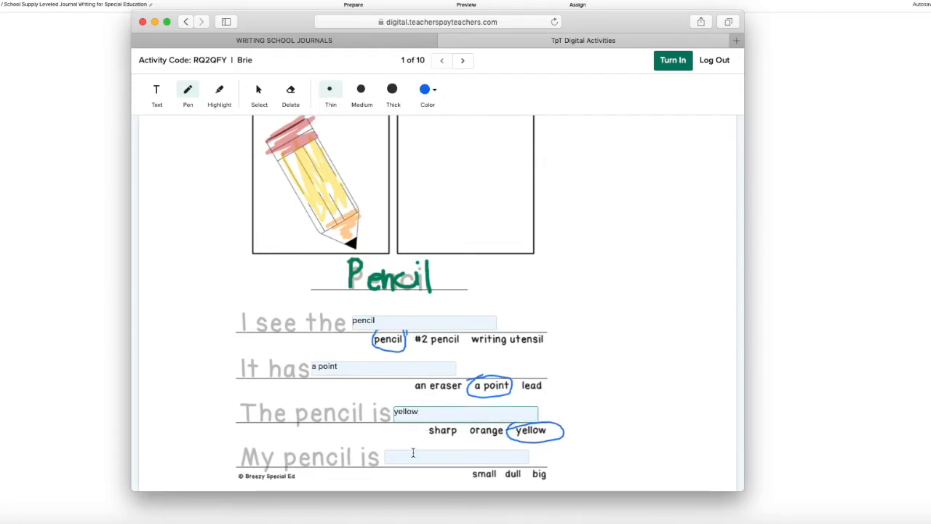
pyautogui.click(457, 457)
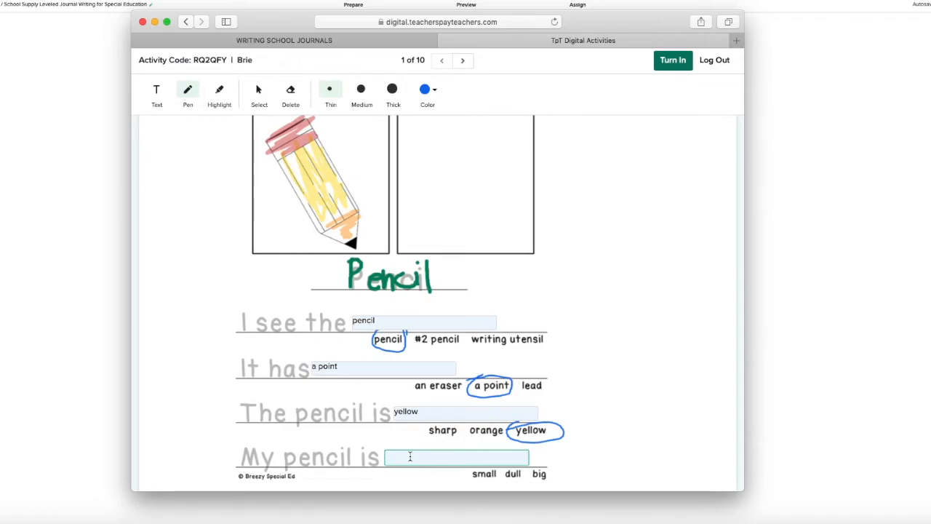
pyautogui.write('My pencil is')
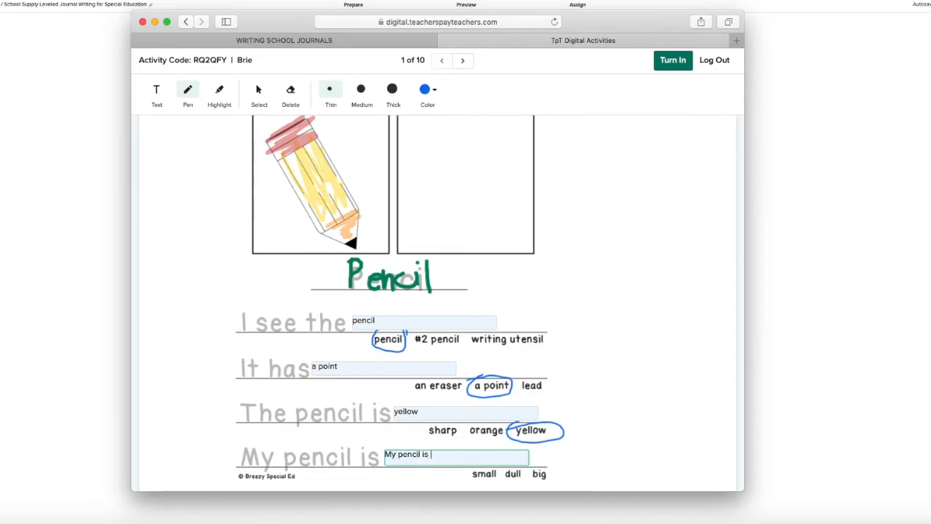
pyautogui.write('dull.')
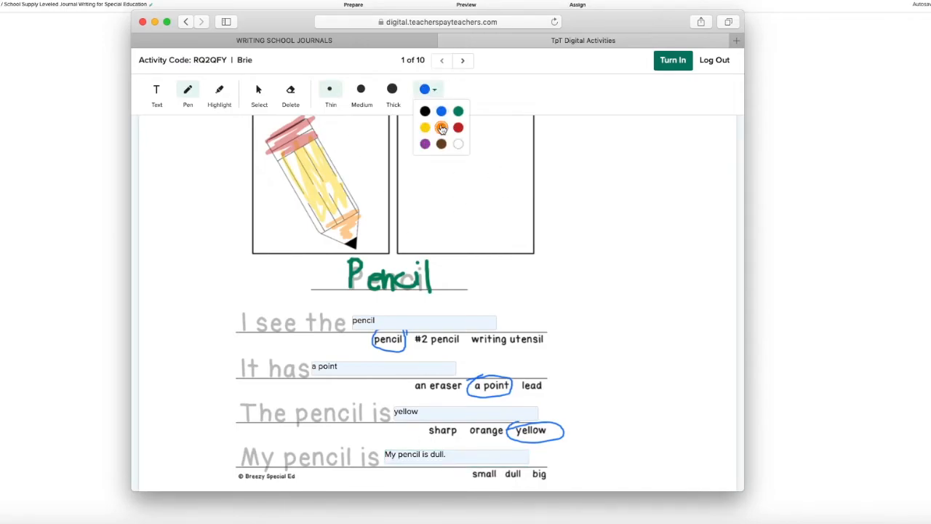
# Draw a pencil in the right box with orange and other colours, then turn the page in
pyautogui.click(442, 128)
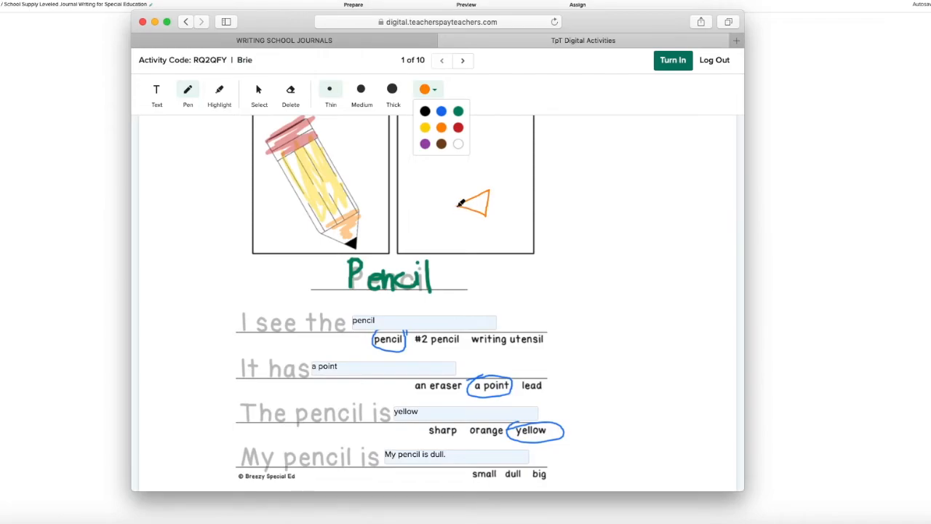
pyautogui.click(425, 128)
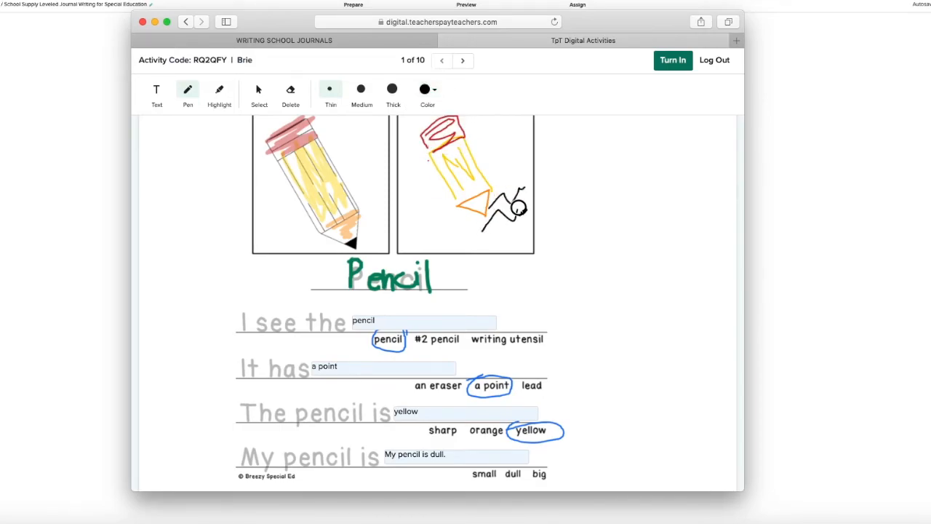
pyautogui.click(672, 60)
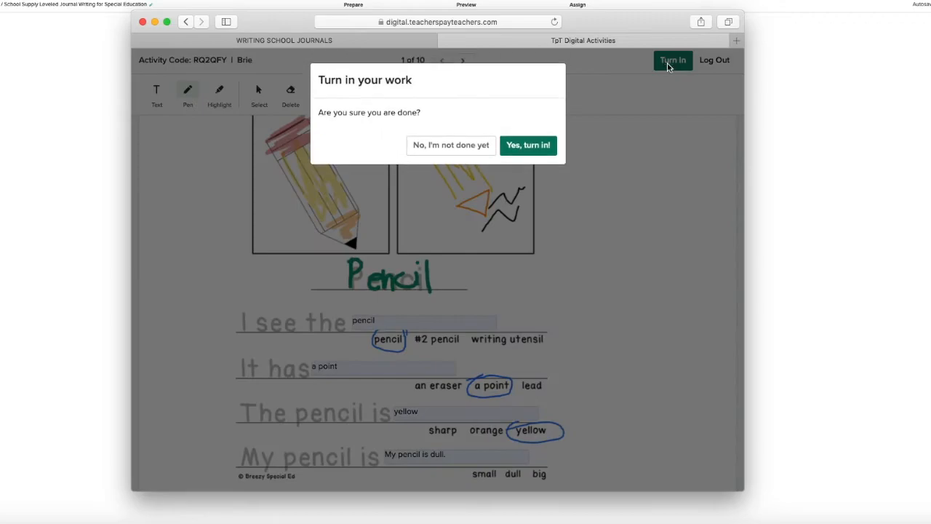
# Confirm 'Yes, turn in!' so the pencil journal page is submitted
pyautogui.click(528, 146)
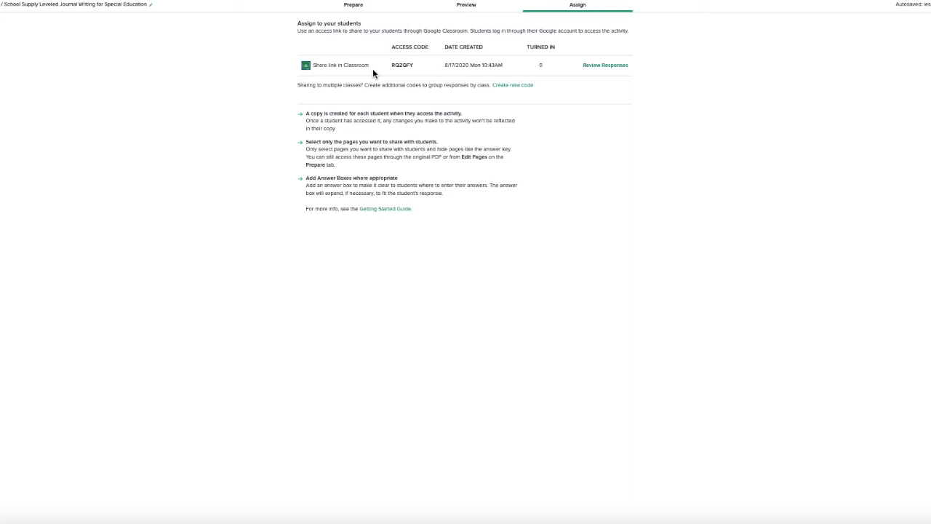
pyautogui.moveTo(606, 64)
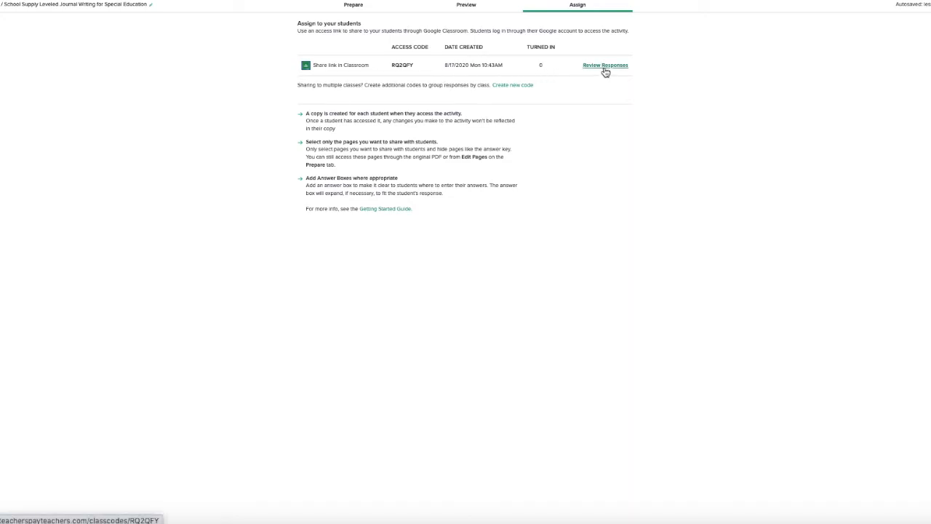
# Review responses and open the student's turned-in Pencil page for return
pyautogui.click(605, 64)
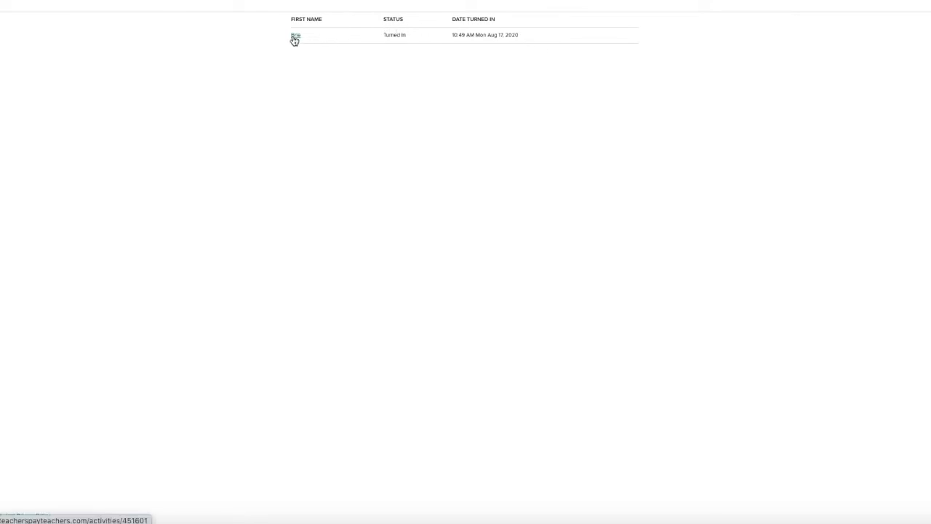
pyautogui.click(294, 36)
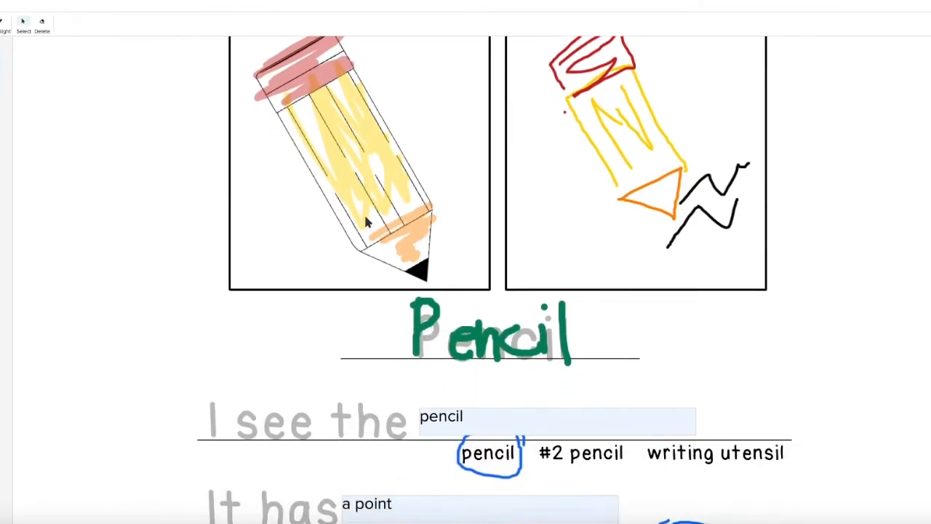
pyautogui.scroll(-3)
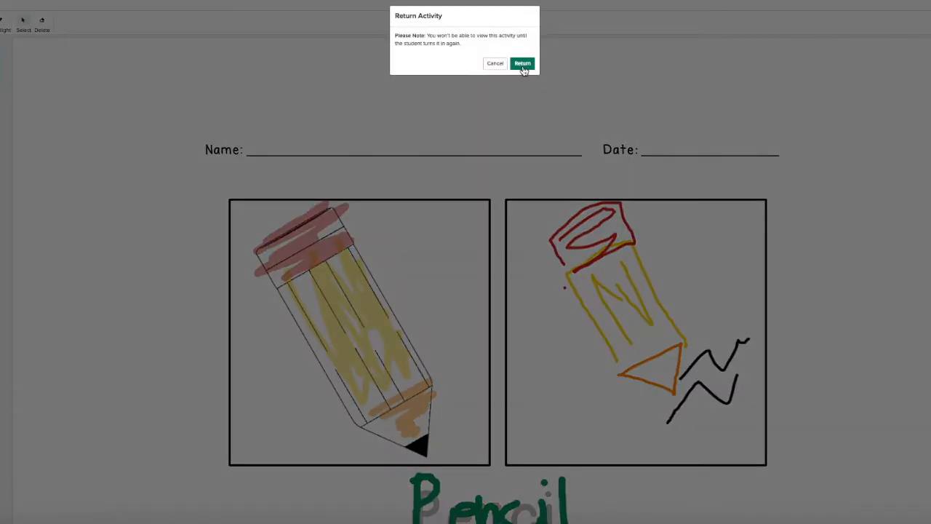
# Confirm Return so the pencil activity goes back to the student
pyautogui.click(523, 64)
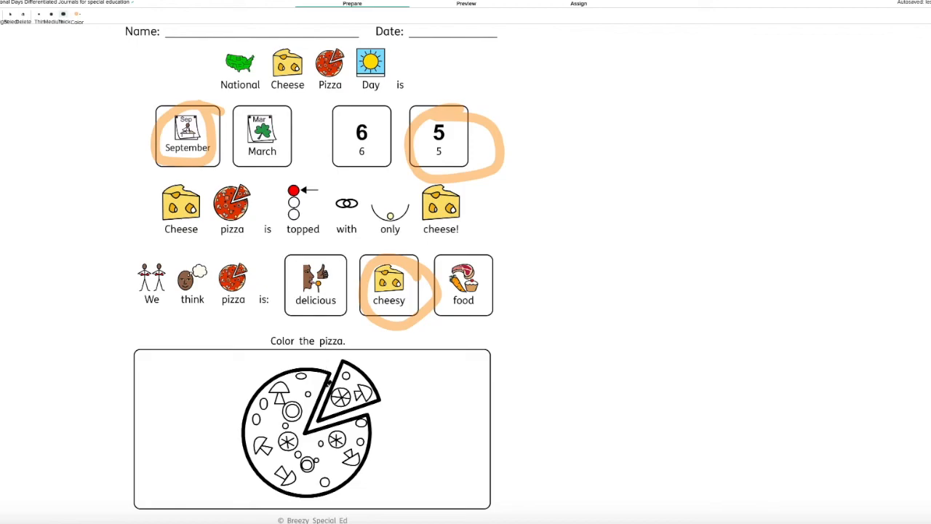
# Colour the small pizza slice and part of the whole pizza orange
pyautogui.click(349, 390)
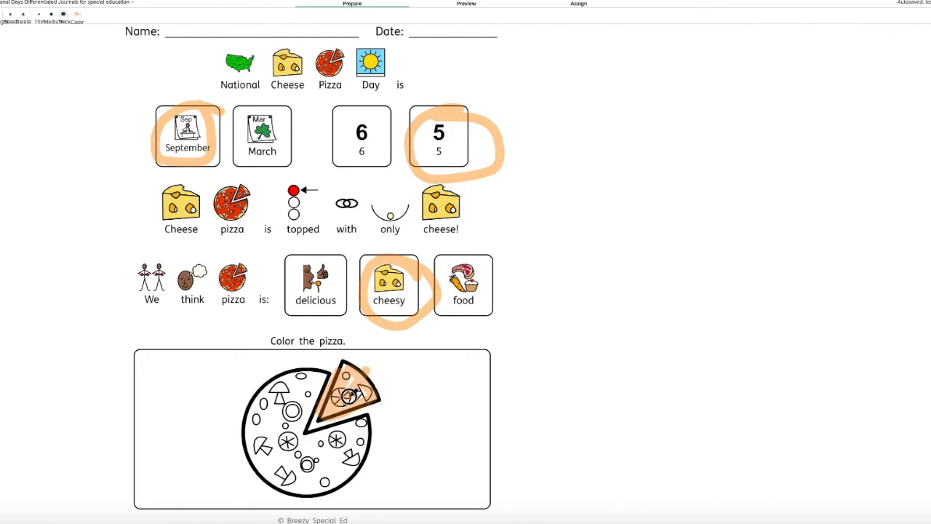
pyautogui.moveTo(342, 378); pyautogui.dragTo(277, 480)
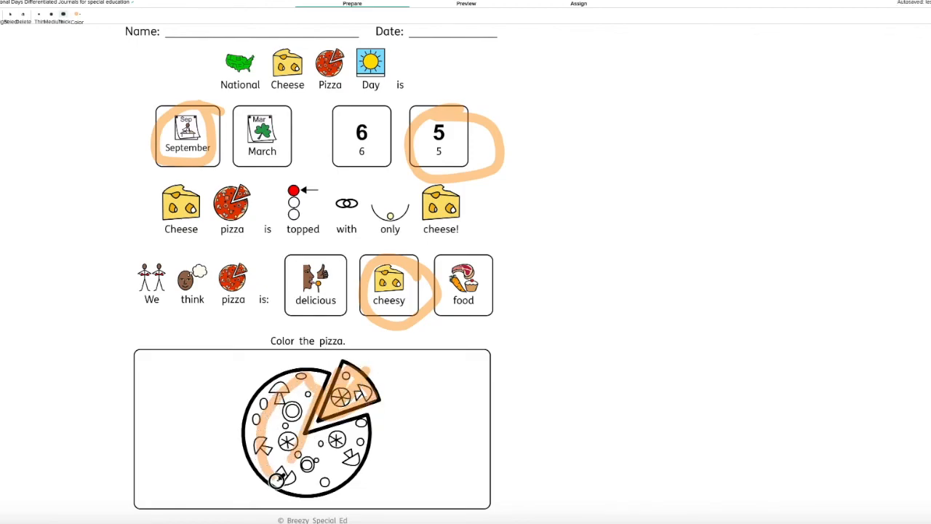